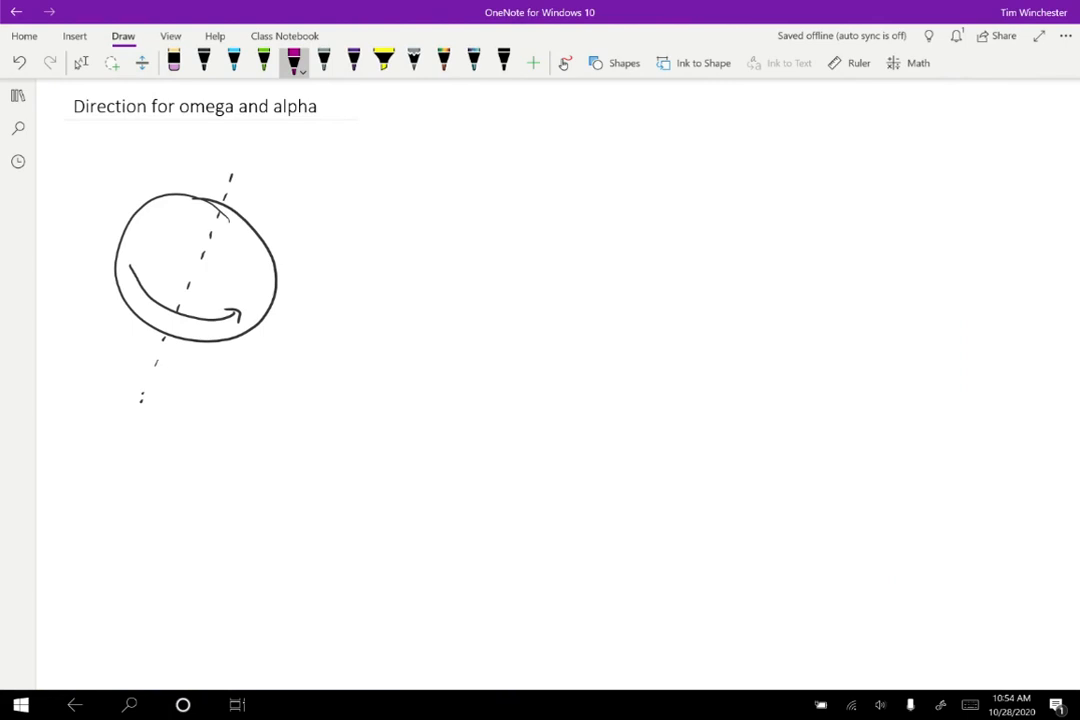
- Draw magenta radius arrows from the wheel centre, then green tangential tick marks at their tips
{"action": "left_click_drag", "start_coordinate": [188, 284], "coordinate": [272, 264]}
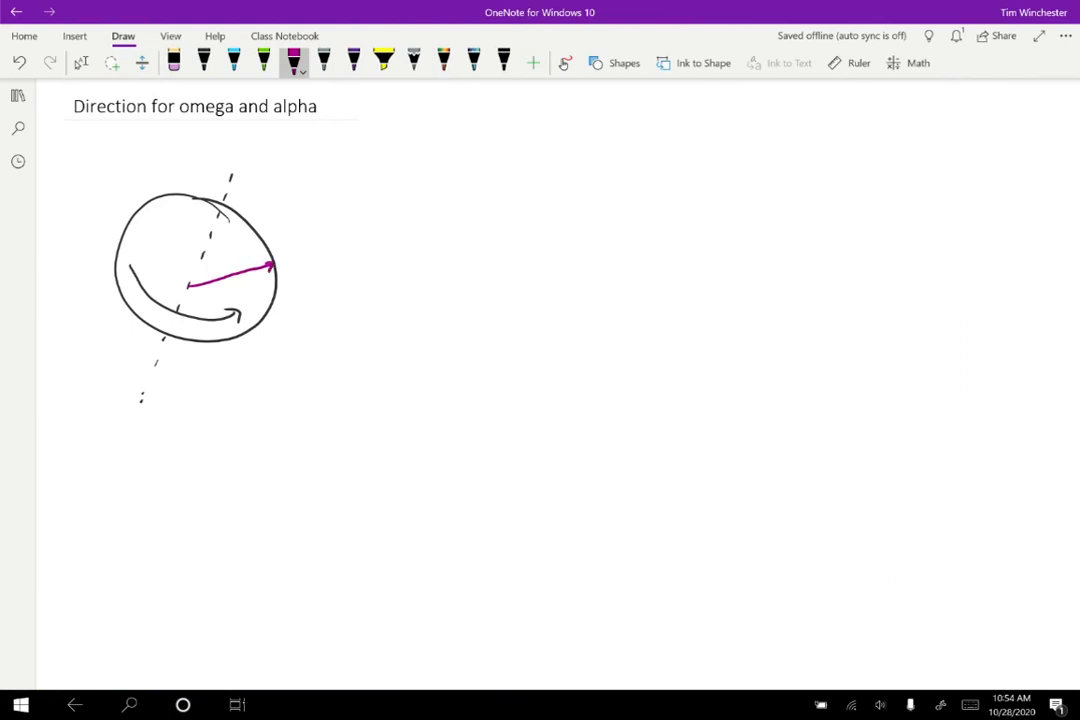
{"action": "left_click_drag", "start_coordinate": [184, 284], "coordinate": [178, 202]}
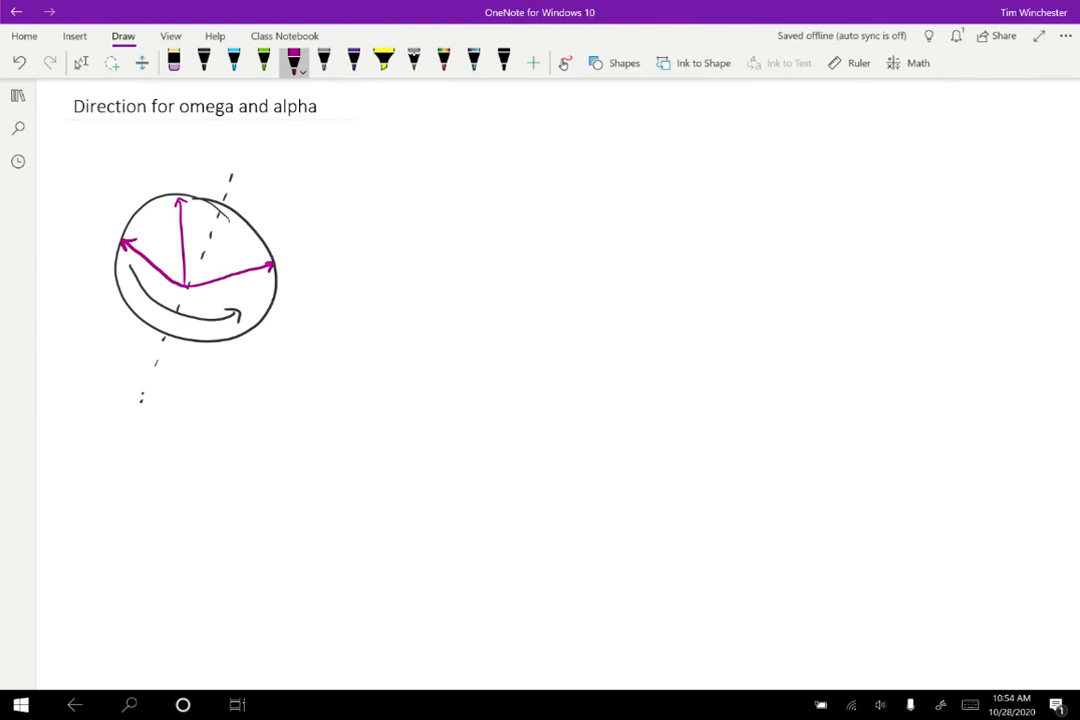
{"action": "left_click", "coordinate": [264, 62]}
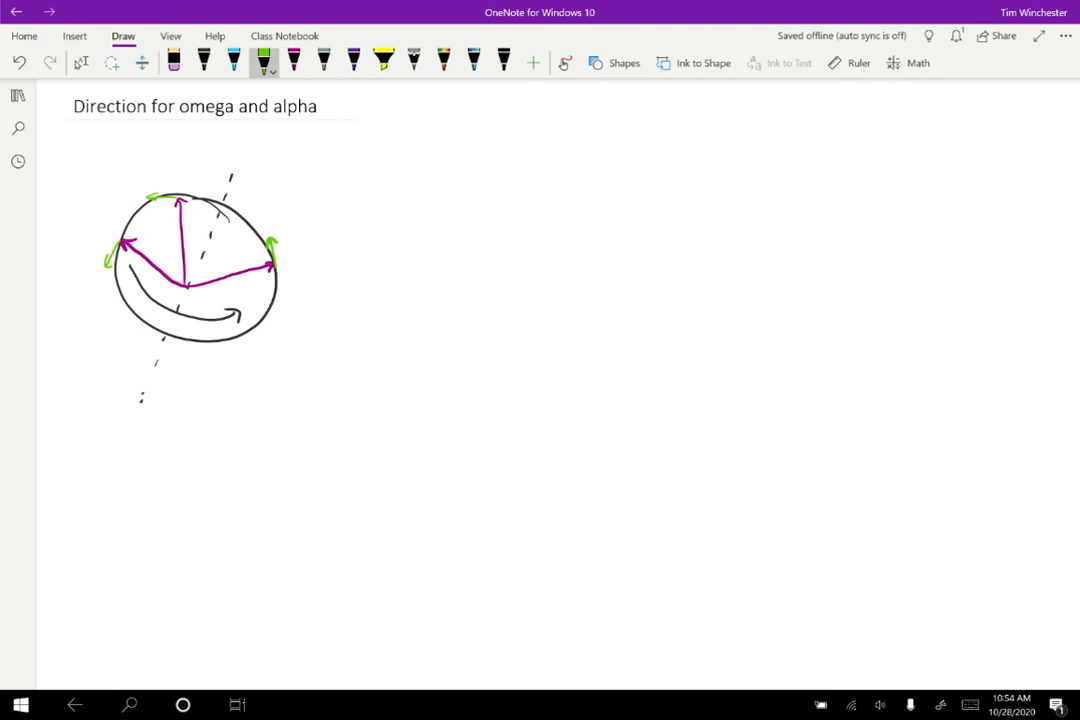
- Draw a bold light-blue arrow up the wheel's dashed axis and return to black ink
{"action": "left_click", "coordinate": [232, 62]}
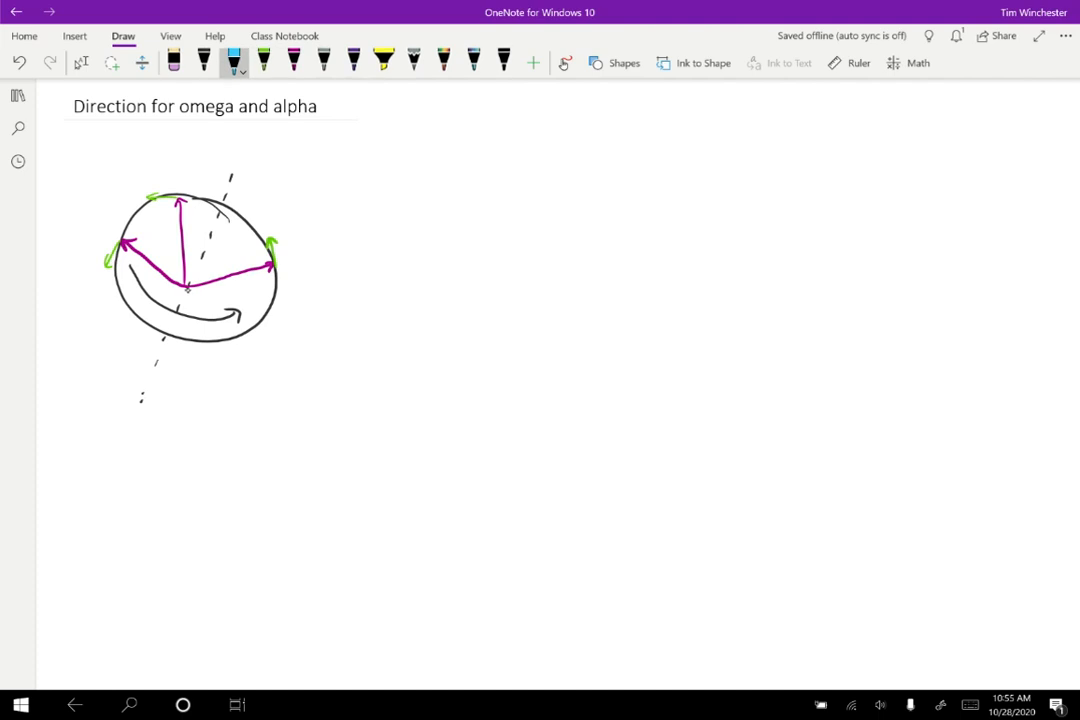
{"action": "left_click_drag", "start_coordinate": [188, 290], "coordinate": [222, 216]}
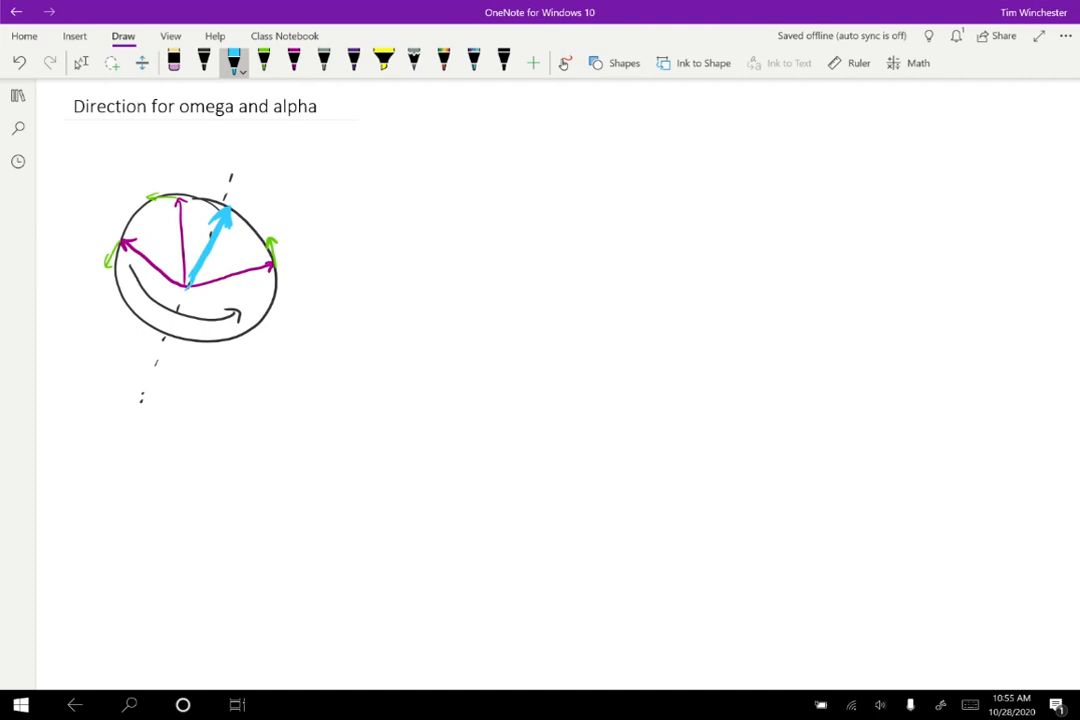
{"action": "left_click", "coordinate": [204, 62]}
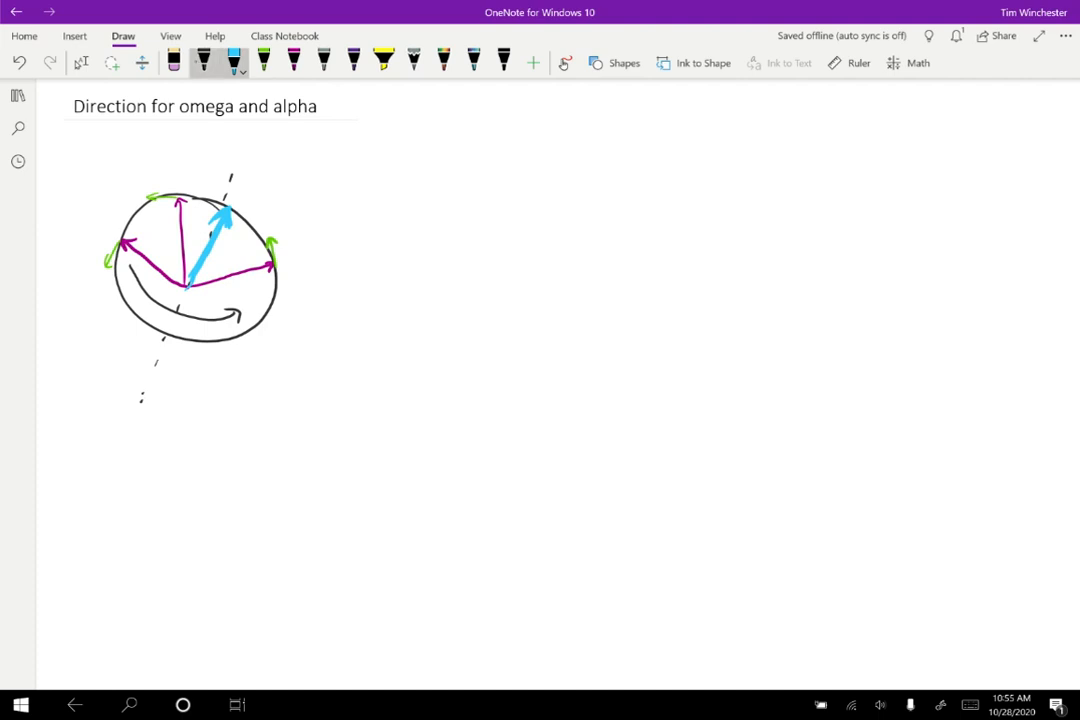
{"action": "left_click", "coordinate": [204, 62]}
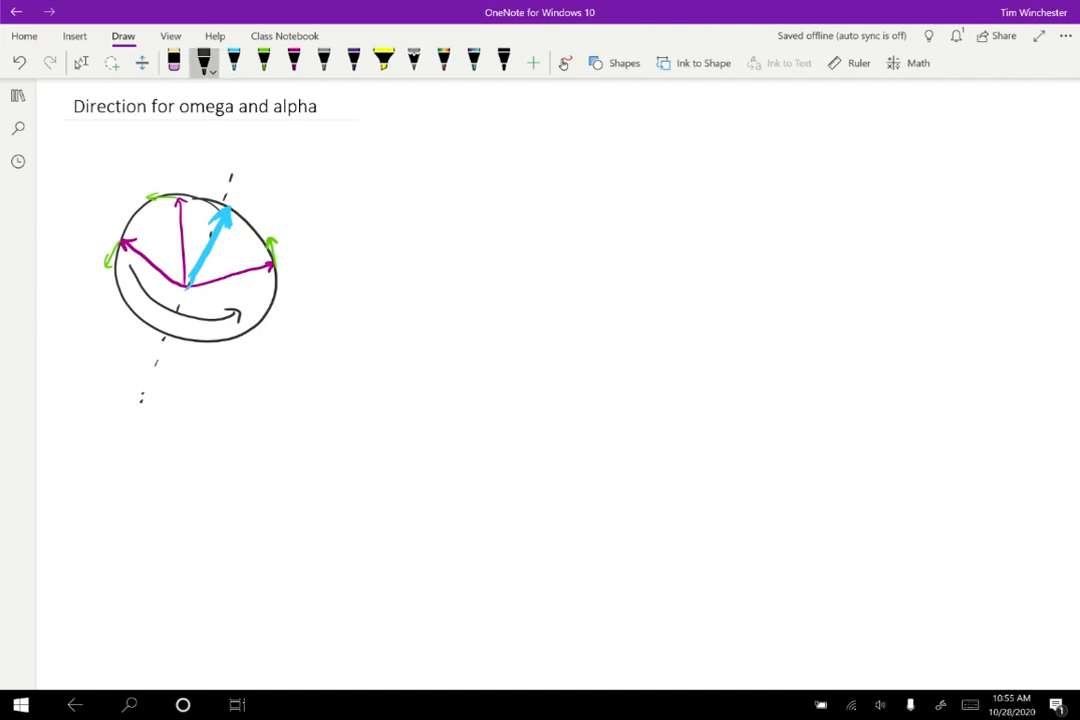
- Write 'direction of ω is along axis, mag is dφ/dt' and add a blue arrow down the axis
{"action": "left_click_drag", "start_coordinate": [388, 204], "coordinate": [408, 200]}
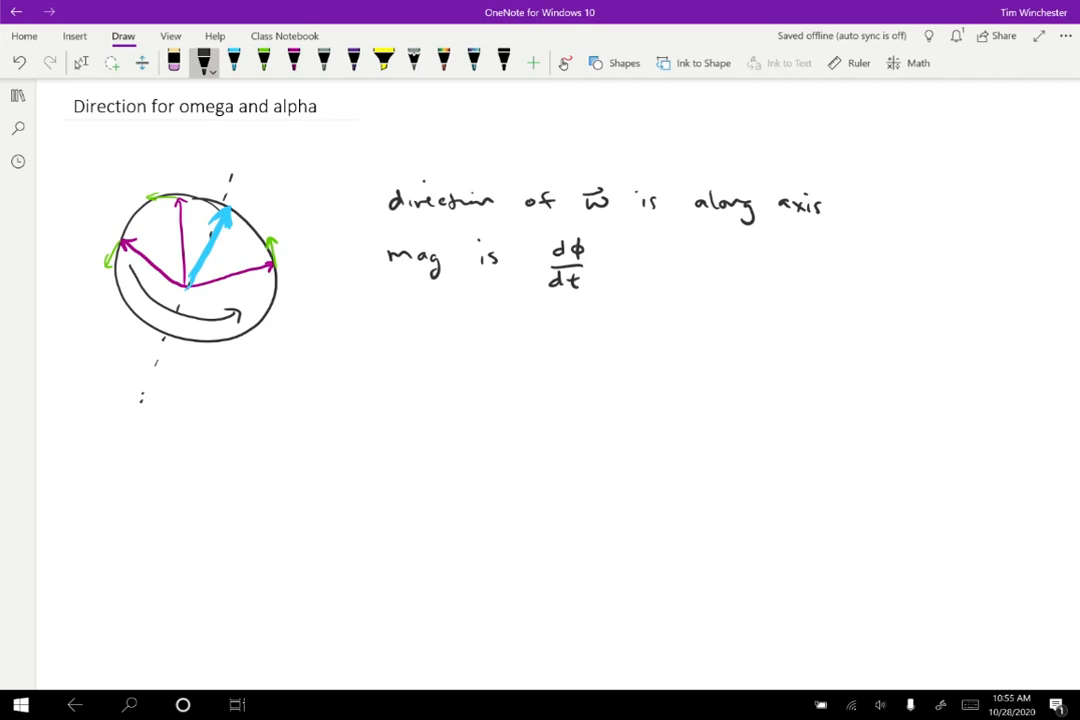
{"action": "left_click", "coordinate": [232, 62]}
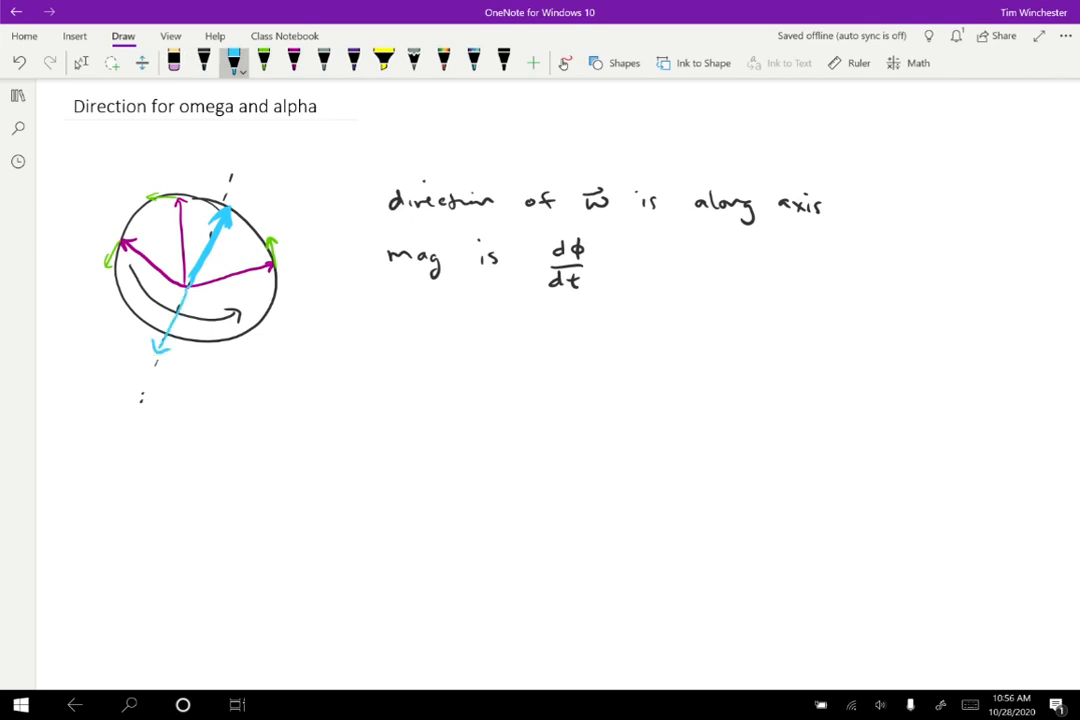
{"action": "left_click_drag", "start_coordinate": [172, 360], "coordinate": [180, 384]}
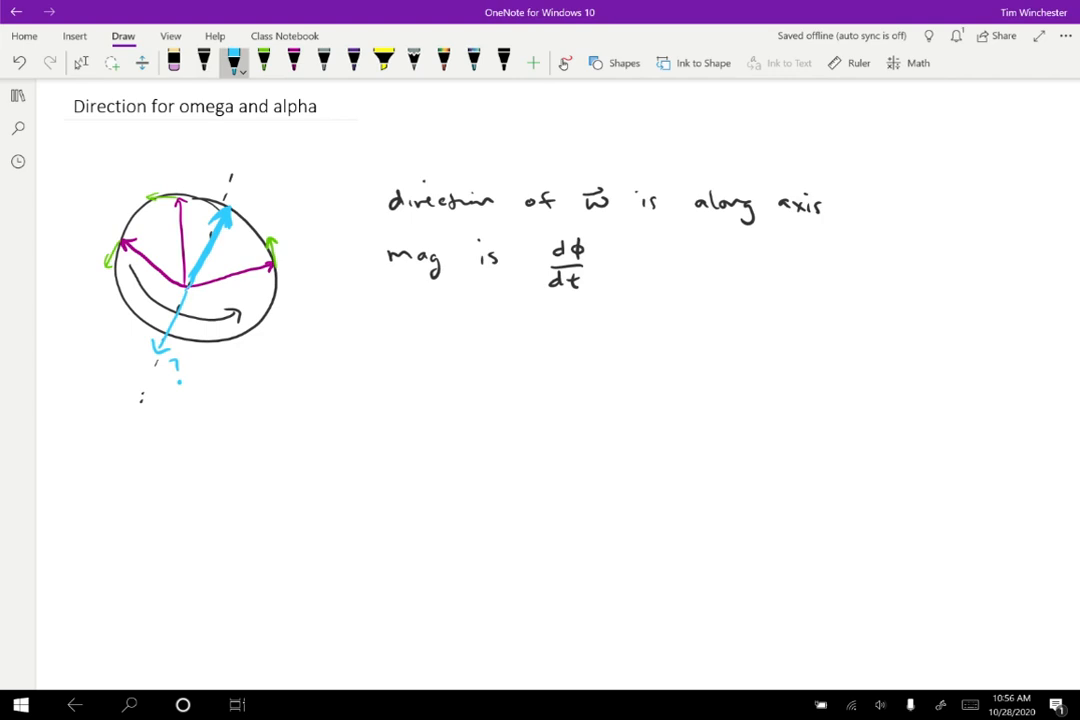
{"action": "left_click", "coordinate": [202, 60]}
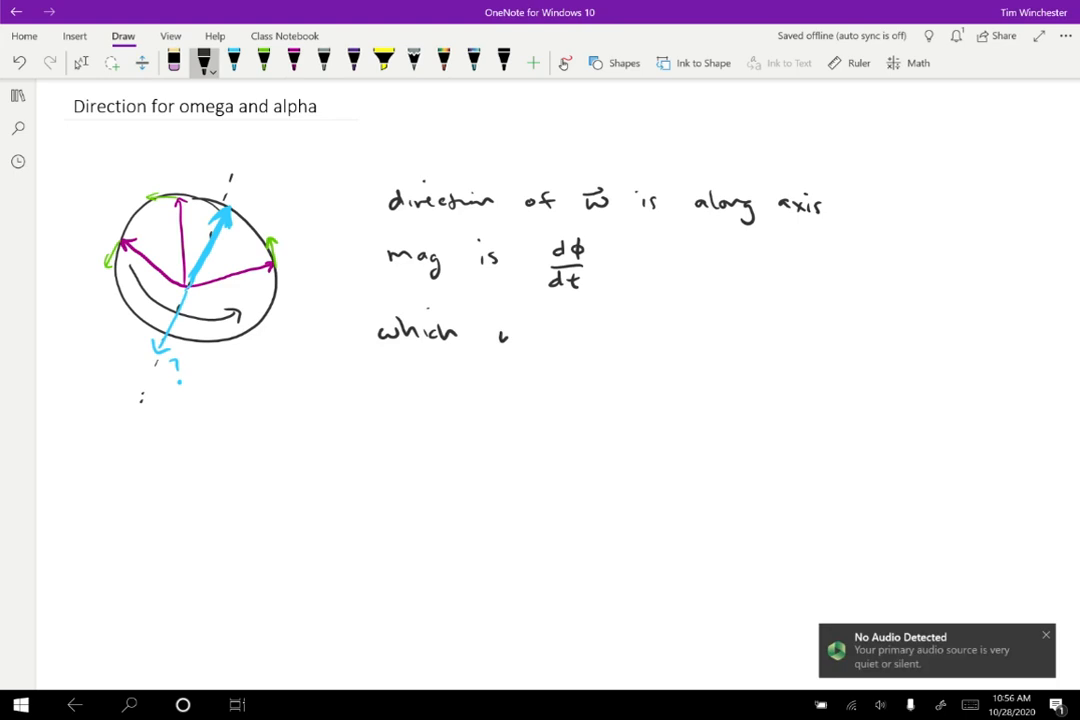
- Handwrite the question 'which way?' and the answer 'Right-hand rule (RHR)' beneath the omega notes
{"action": "left_click_drag", "start_coordinate": [500, 336], "coordinate": [576, 340]}
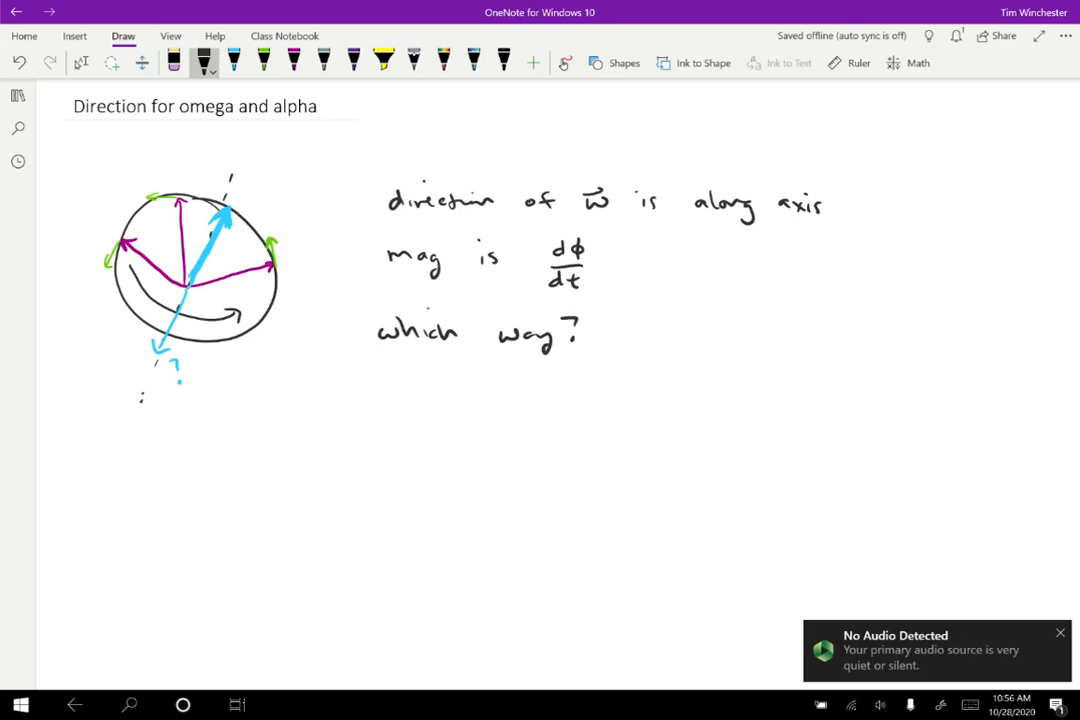
{"action": "left_click", "coordinate": [1060, 632]}
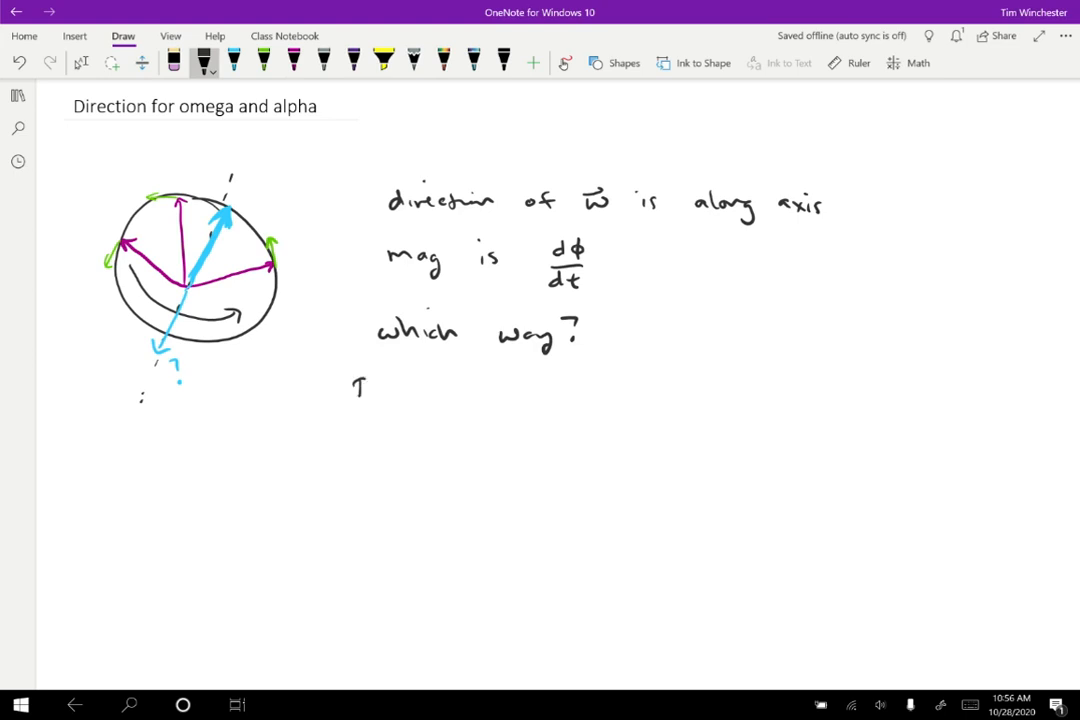
{"action": "left_click_drag", "start_coordinate": [350, 390], "coordinate": [476, 396]}
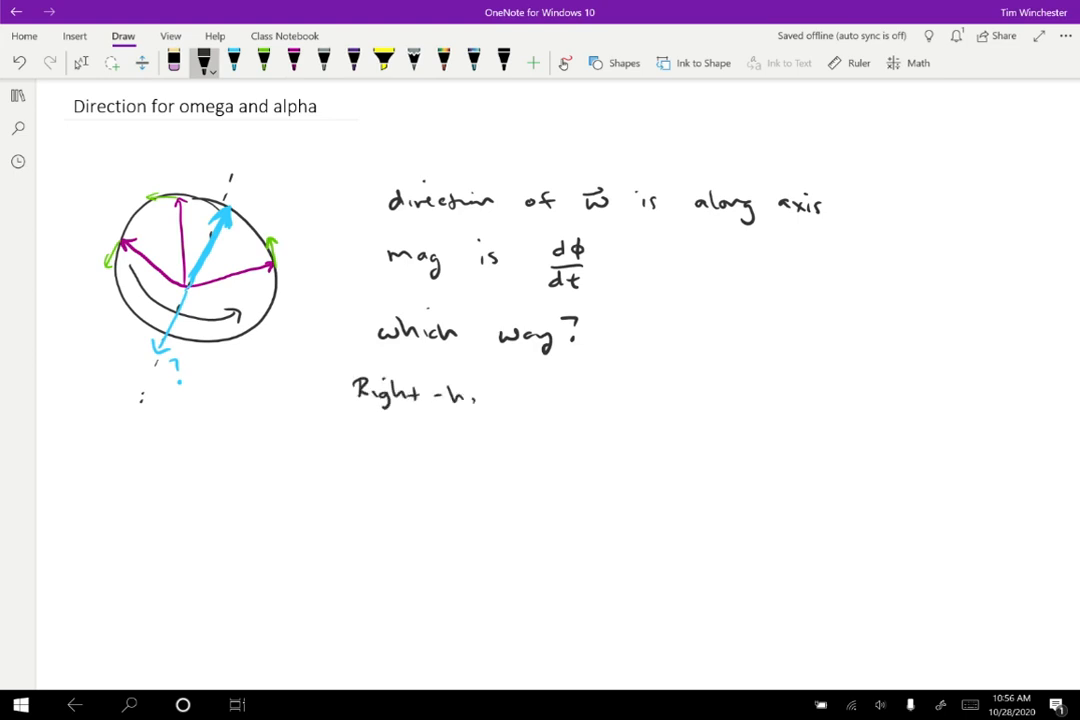
{"action": "left_click_drag", "start_coordinate": [480, 392], "coordinate": [620, 392]}
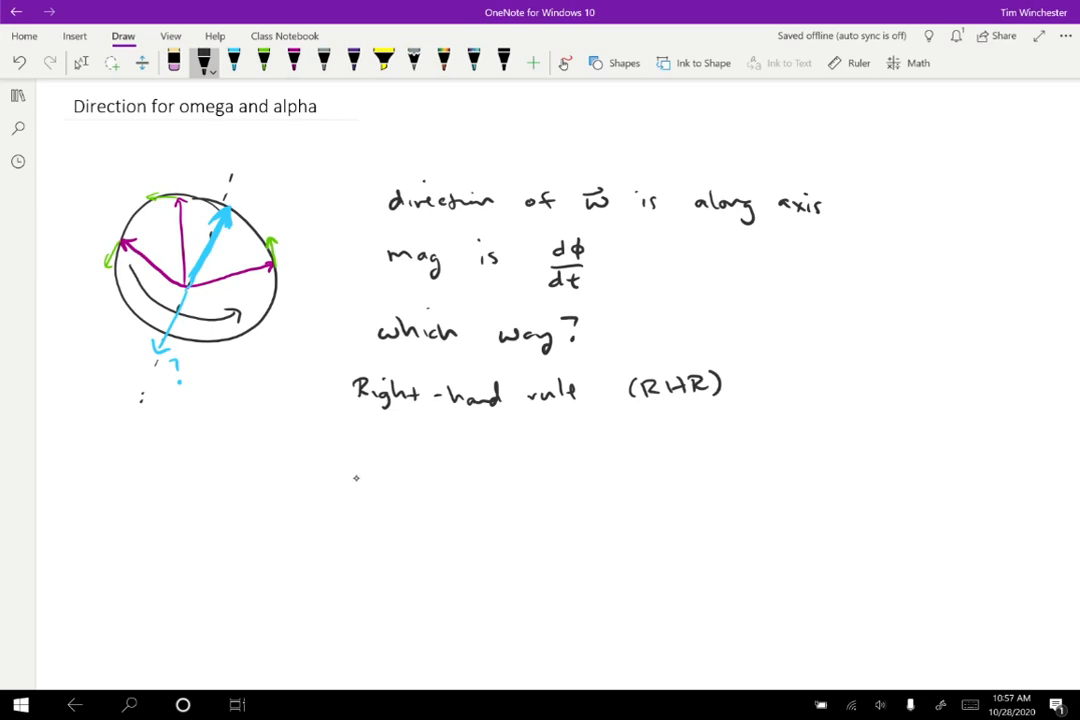
- Sketch a thumbs-up right hand with curled fingers and a rotation arrow
{"action": "left_click_drag", "start_coordinate": [308, 436], "coordinate": [370, 476]}
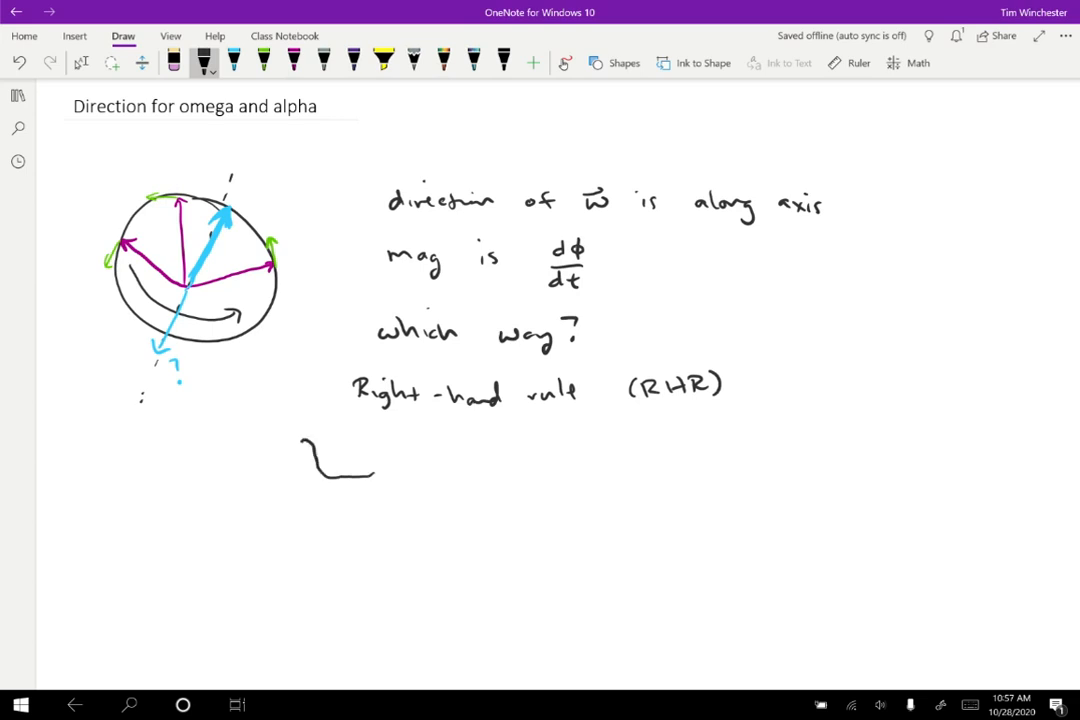
{"action": "left_click_drag", "start_coordinate": [300, 440], "coordinate": [284, 486]}
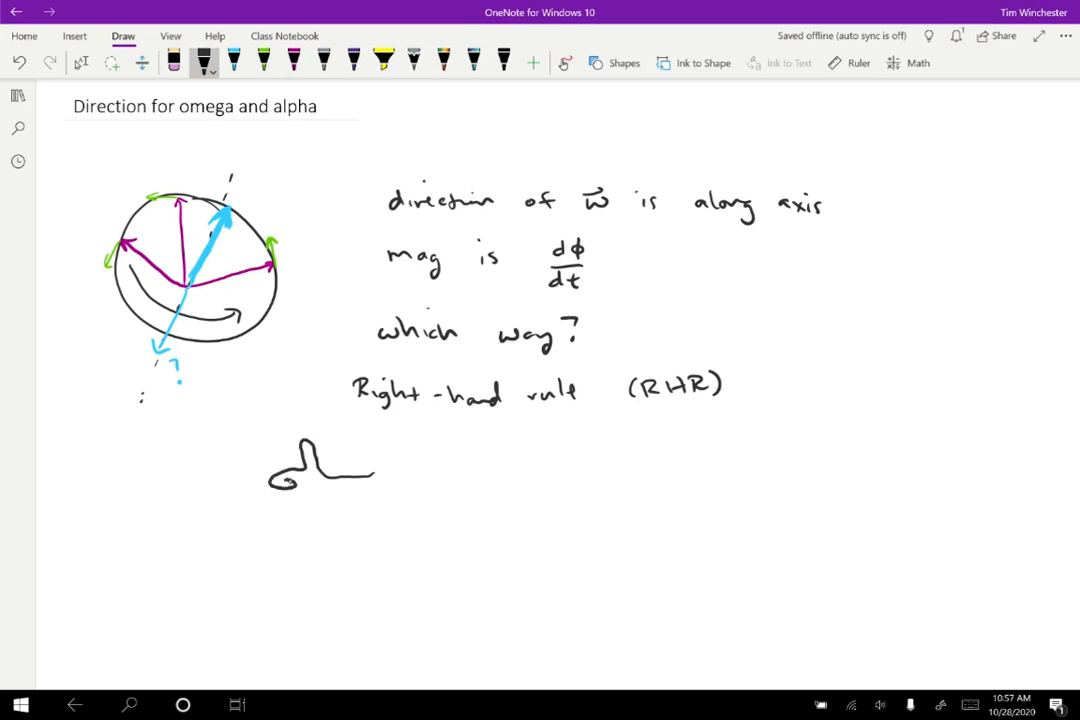
{"action": "left_click_drag", "start_coordinate": [280, 456], "coordinate": [280, 504]}
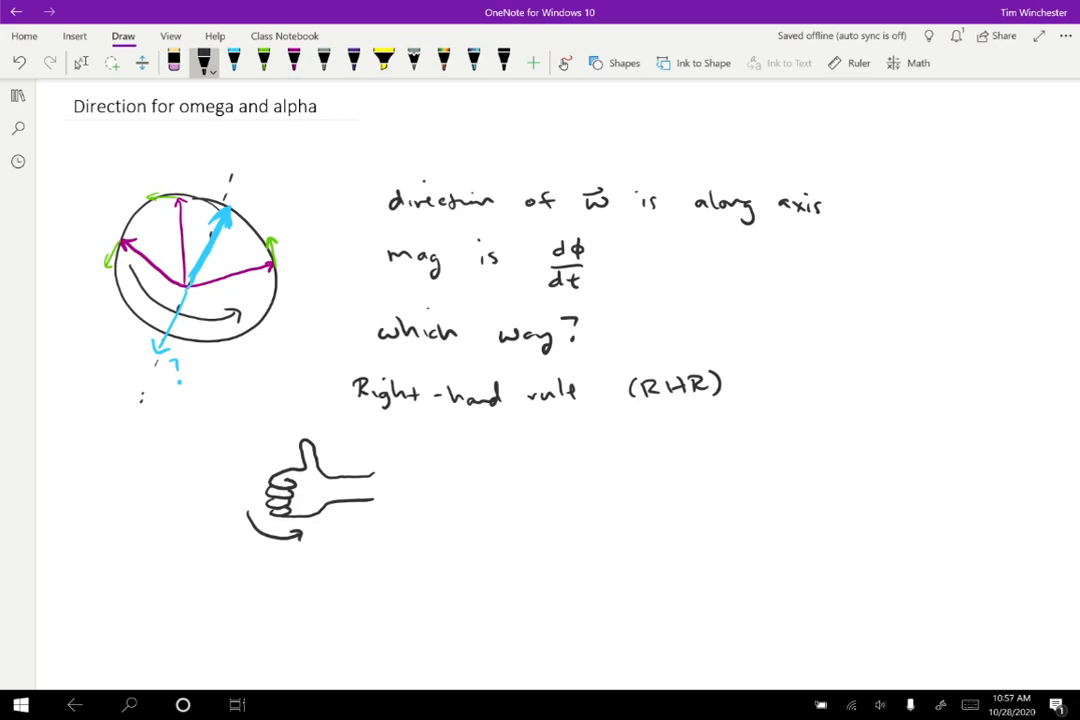
{"action": "left_click_drag", "start_coordinate": [104, 410], "coordinate": [162, 436]}
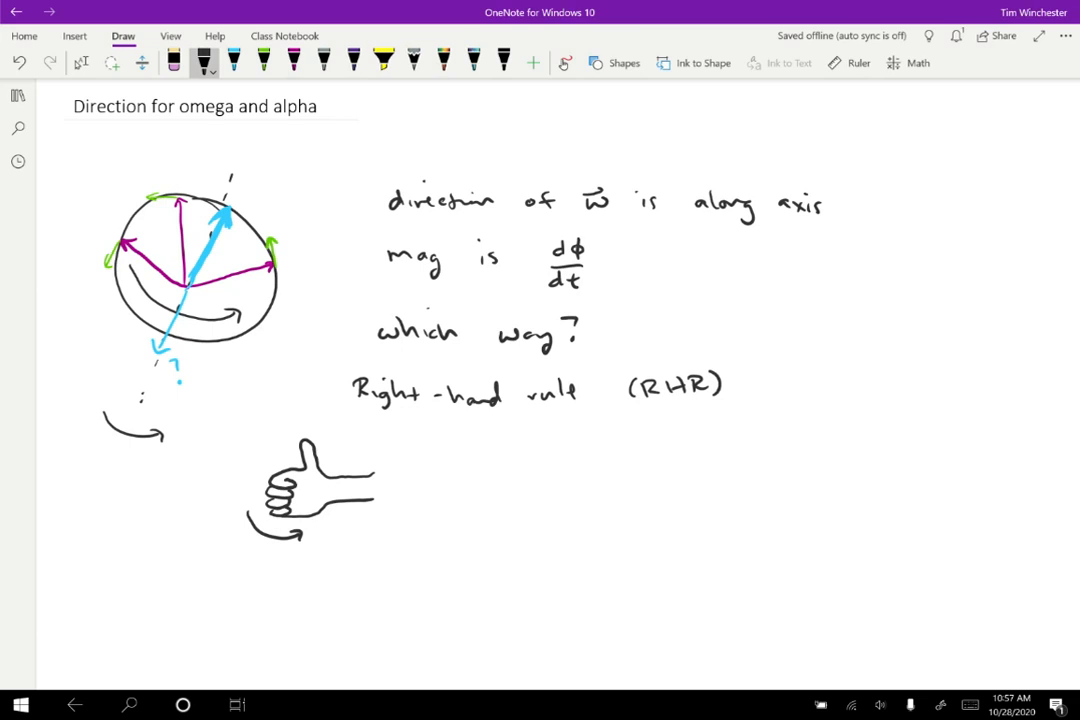
- Label the thumb with a blue ω arrow, write 'rot' by the fingers and add a blue curl on the wheel
{"action": "left_click", "coordinate": [232, 62]}
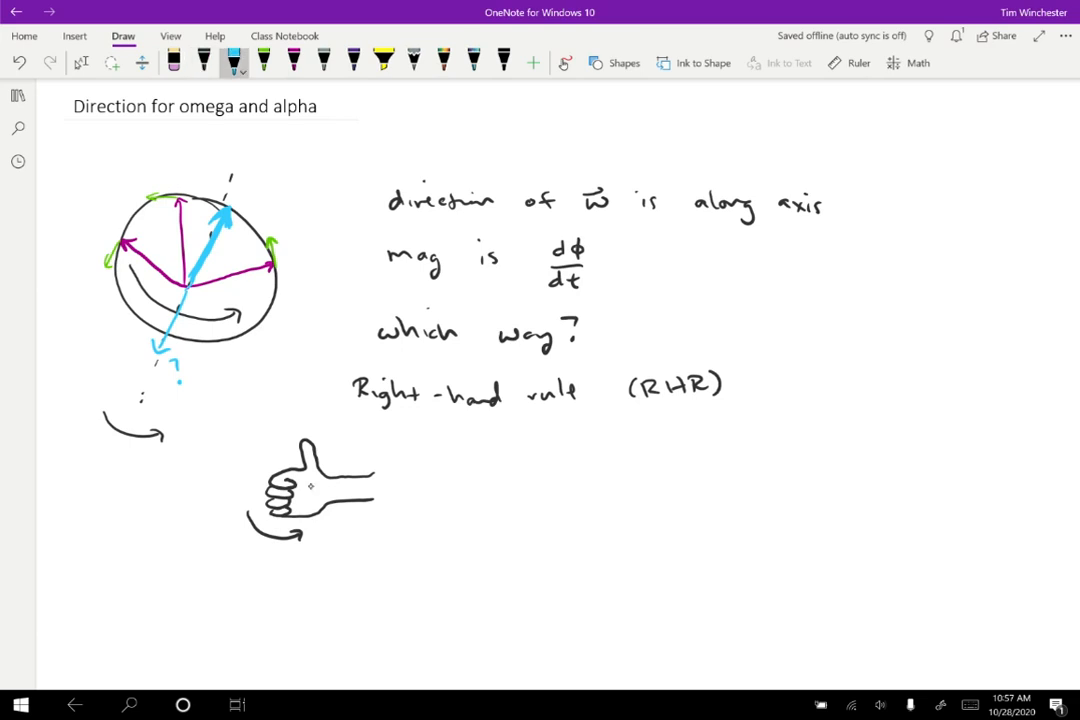
{"action": "left_click_drag", "start_coordinate": [312, 490], "coordinate": [320, 430]}
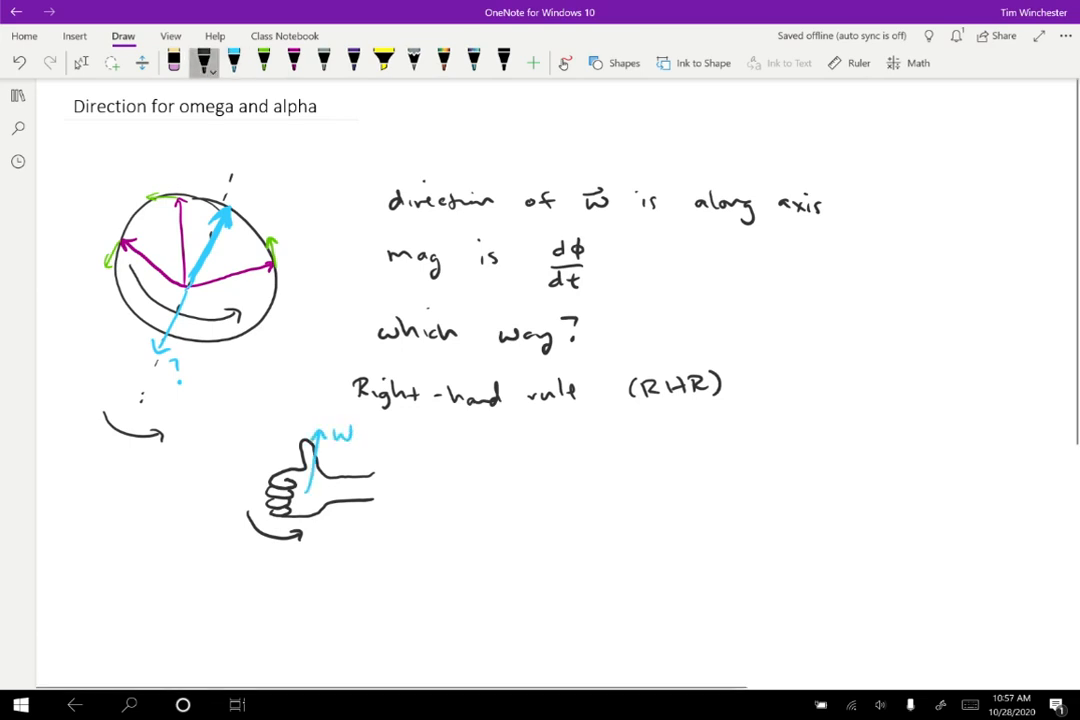
{"action": "type", "text": "rot"}
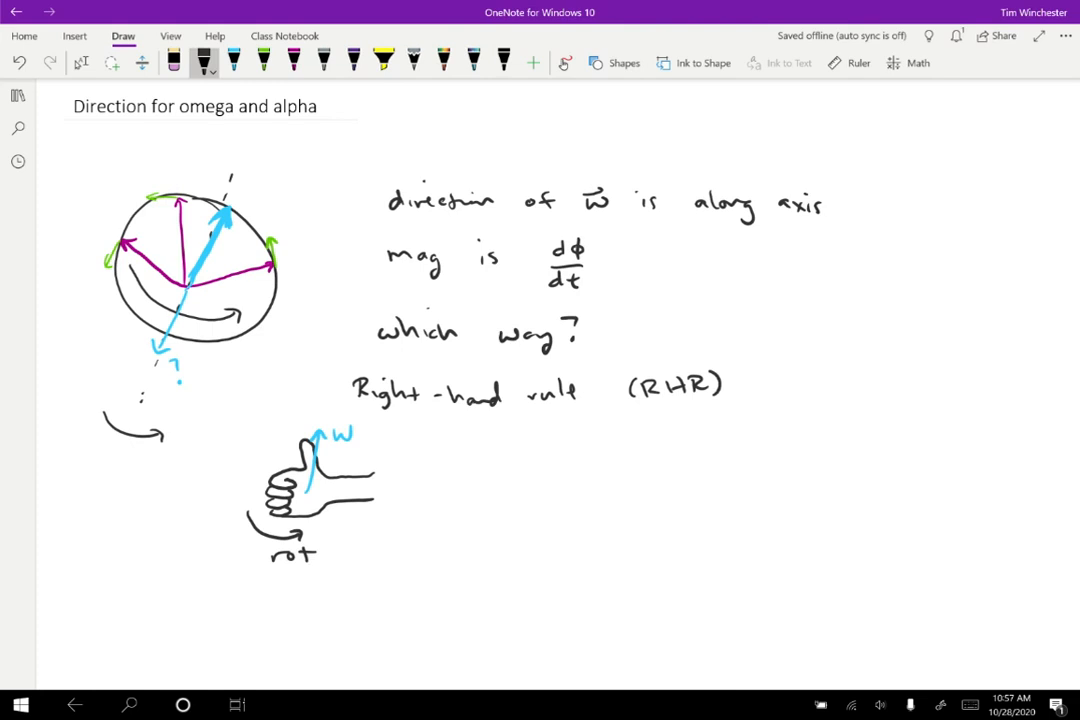
{"action": "left_click", "coordinate": [232, 62]}
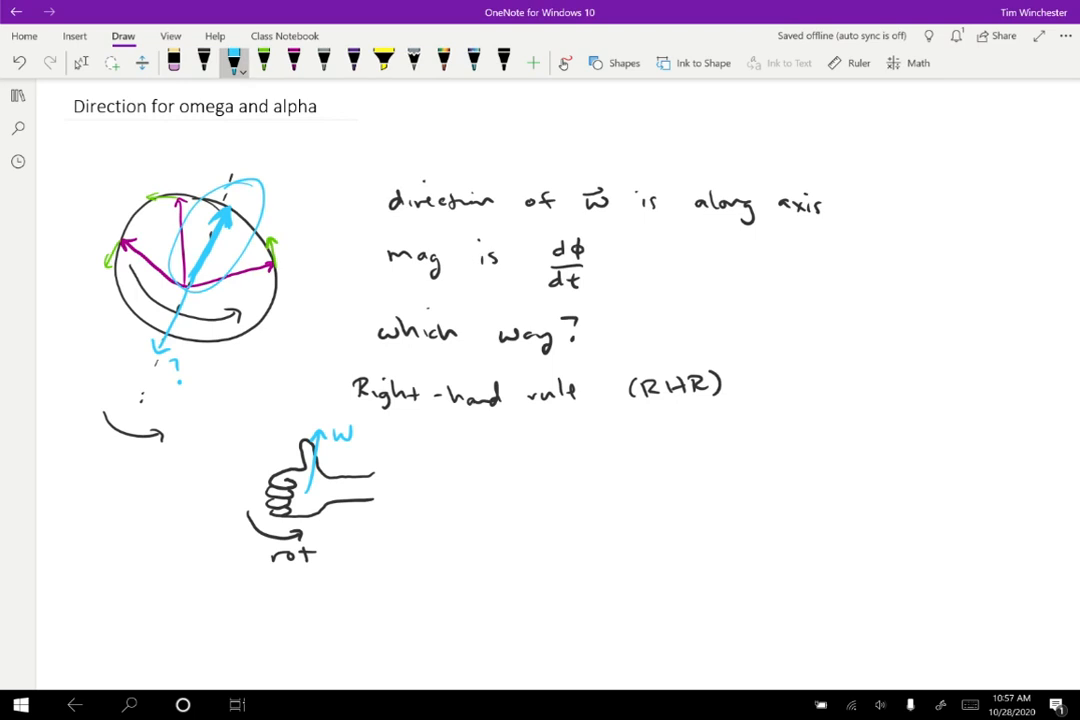
{"action": "left_click", "coordinate": [204, 62]}
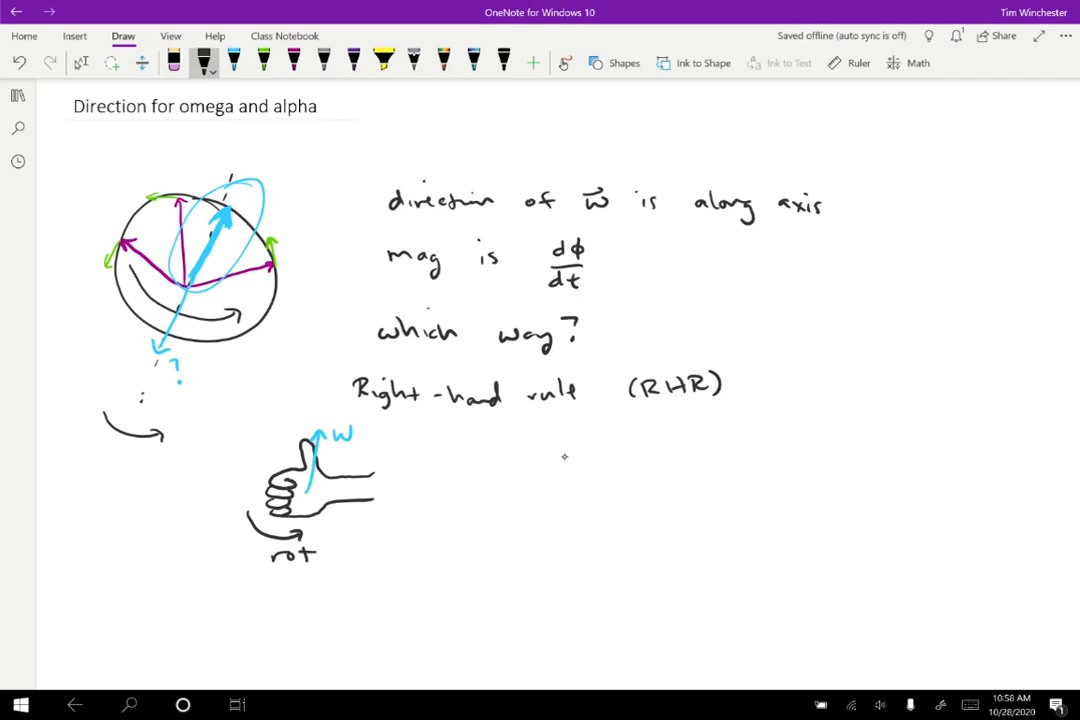
- Sketch a thumbs-down hand with a curled rotation arrow, a downward ω arrow and the label 'rot'
{"action": "left_click_drag", "start_coordinate": [520, 444], "coordinate": [576, 450]}
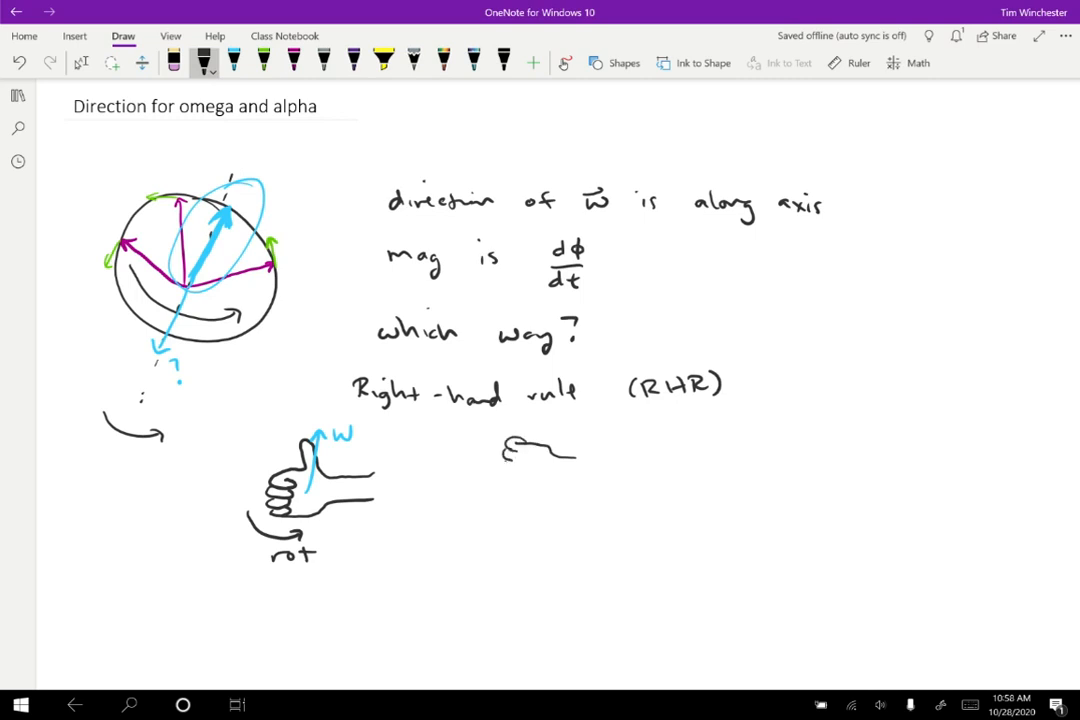
{"action": "left_click_drag", "start_coordinate": [504, 460], "coordinate": [536, 500]}
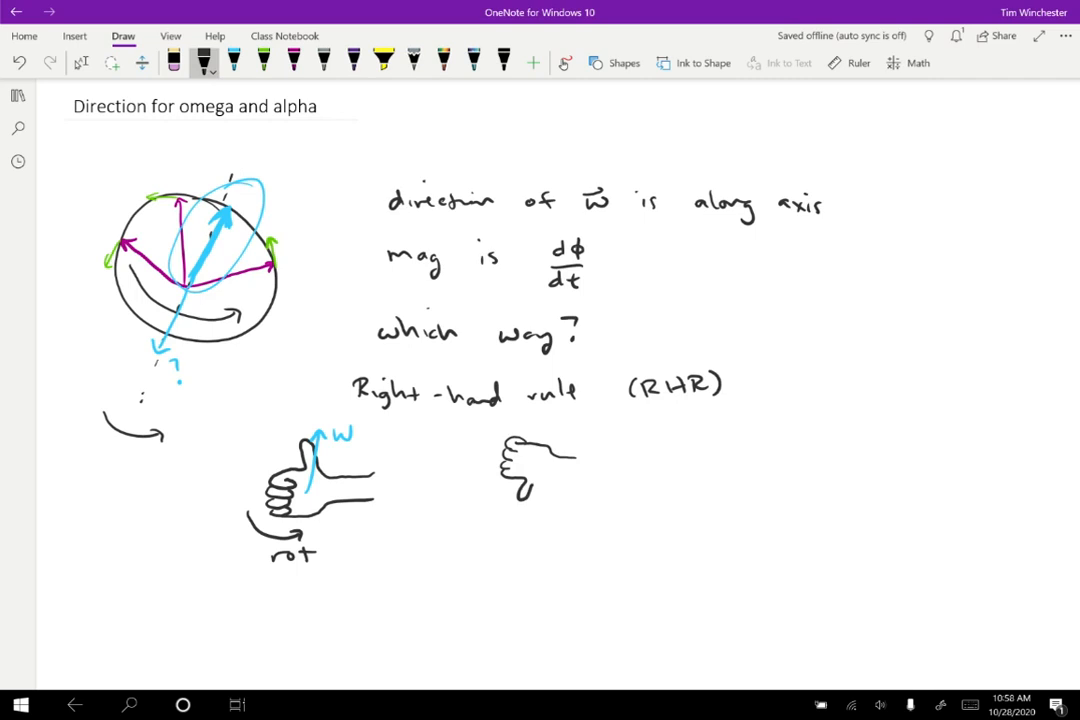
{"action": "left_click_drag", "start_coordinate": [520, 486], "coordinate": [584, 476]}
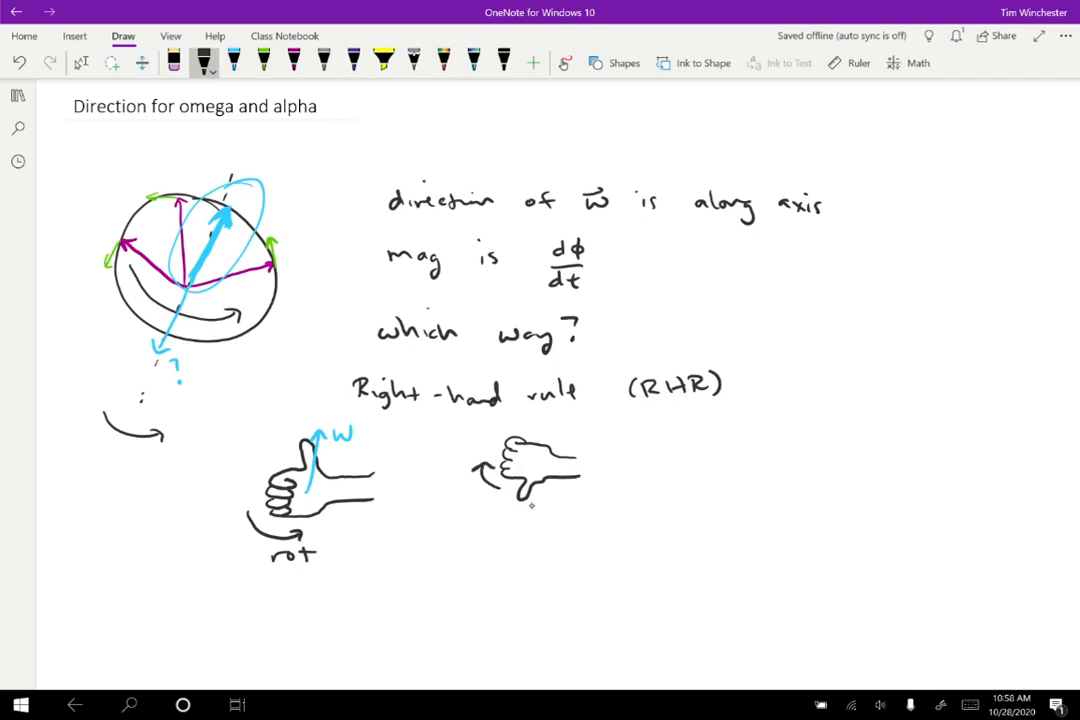
{"action": "left_click_drag", "start_coordinate": [540, 490], "coordinate": [540, 530]}
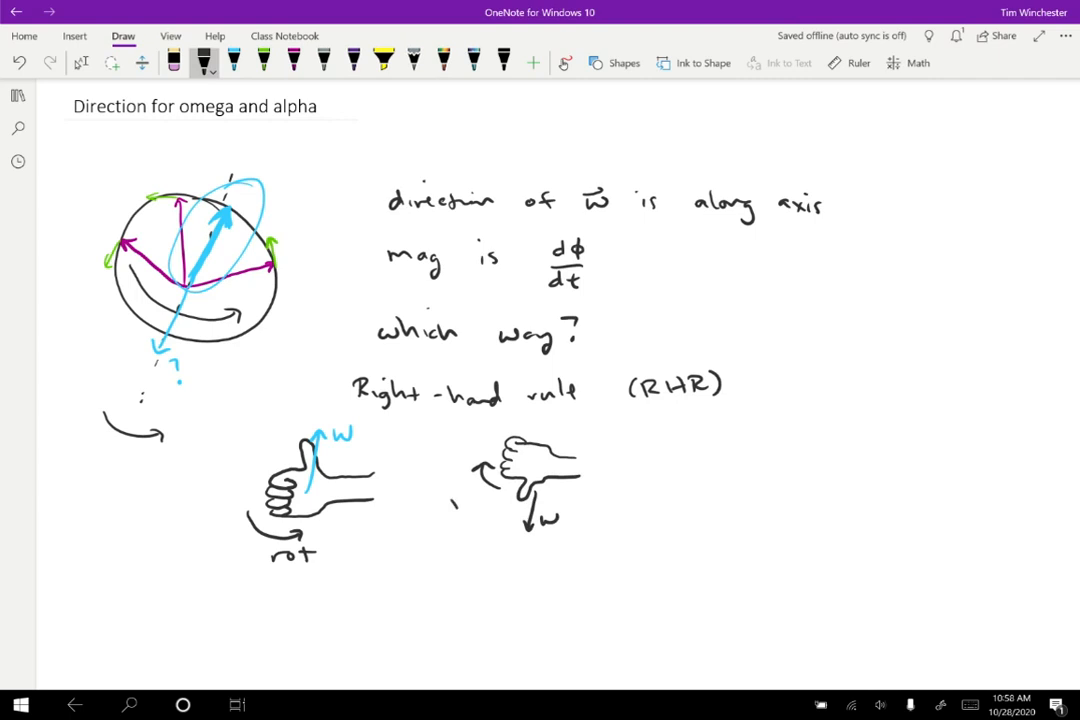
{"action": "type", "text": "rot"}
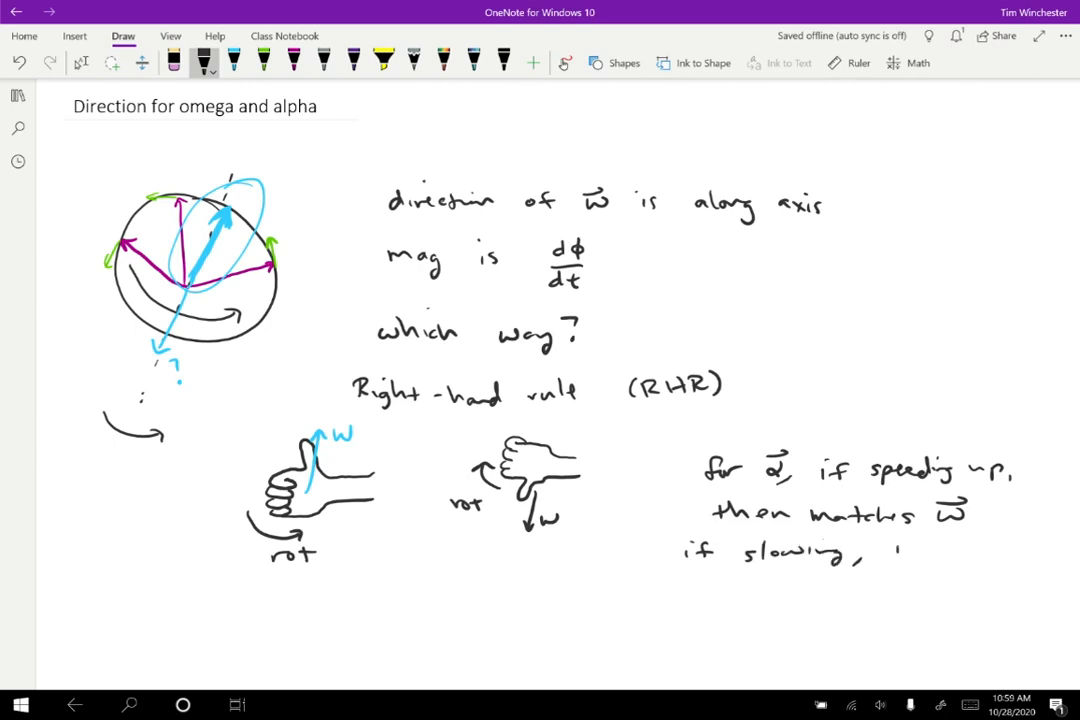
- Finish the α note with 'if slowing, then opp ω' and move down the page for the wheel example
{"action": "left_click_drag", "start_coordinate": [890, 548], "coordinate": [1020, 550]}
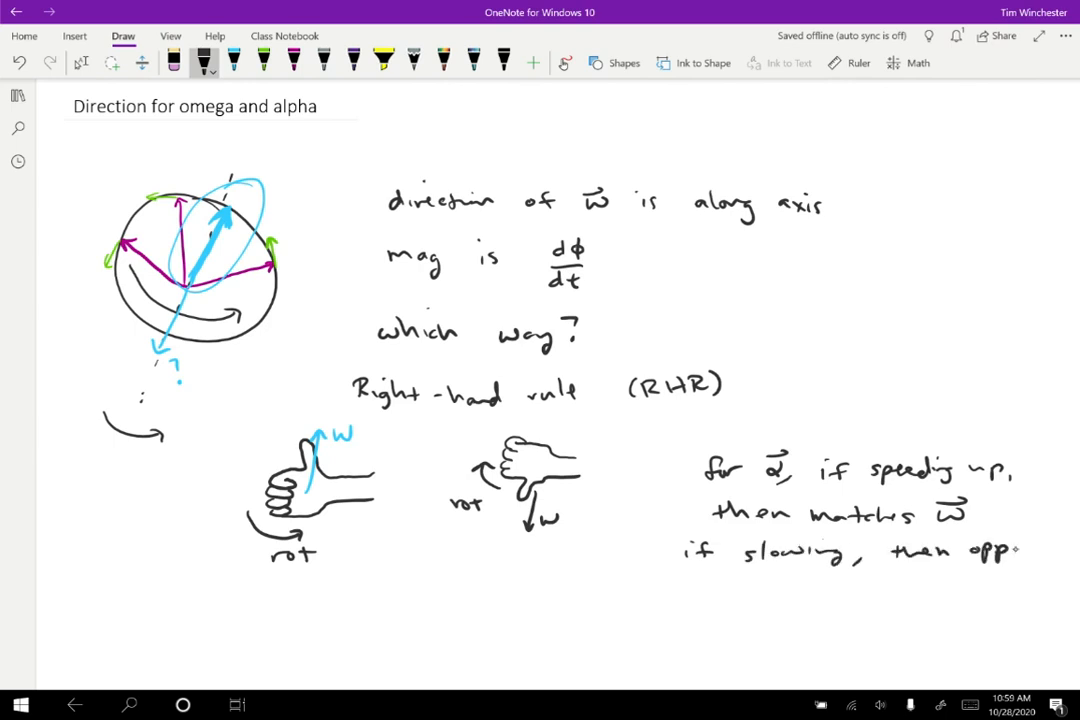
{"action": "left_click_drag", "start_coordinate": [1020, 540], "coordinate": [1044, 550]}
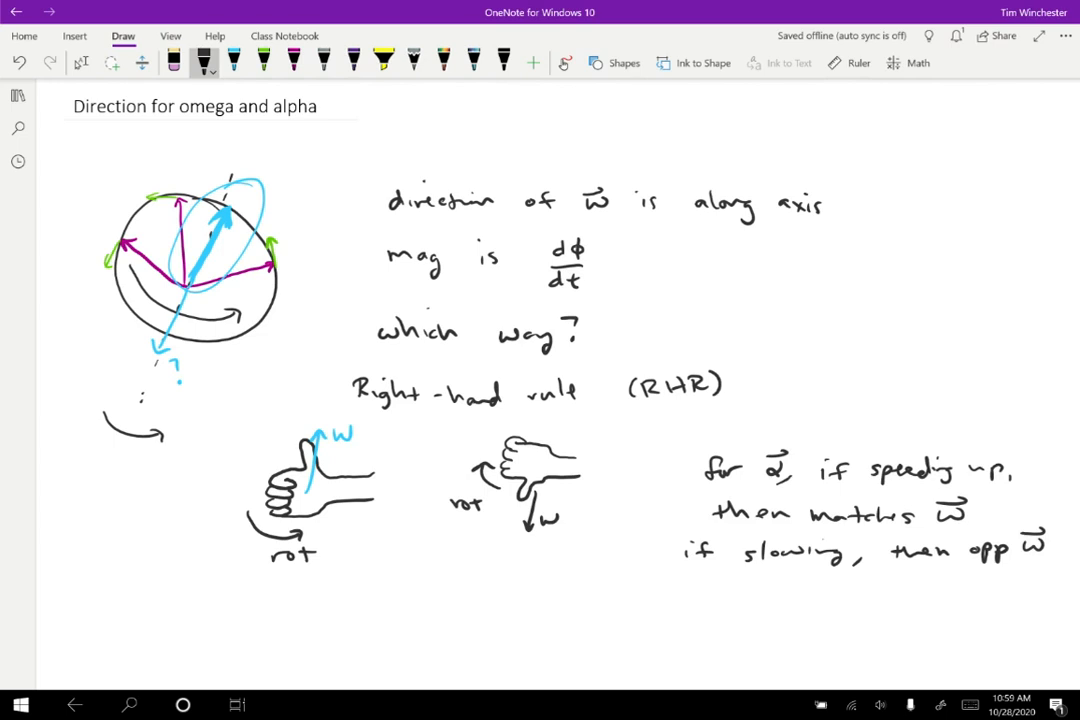
{"action": "scroll", "scroll_direction": "down", "scroll_amount": 3}
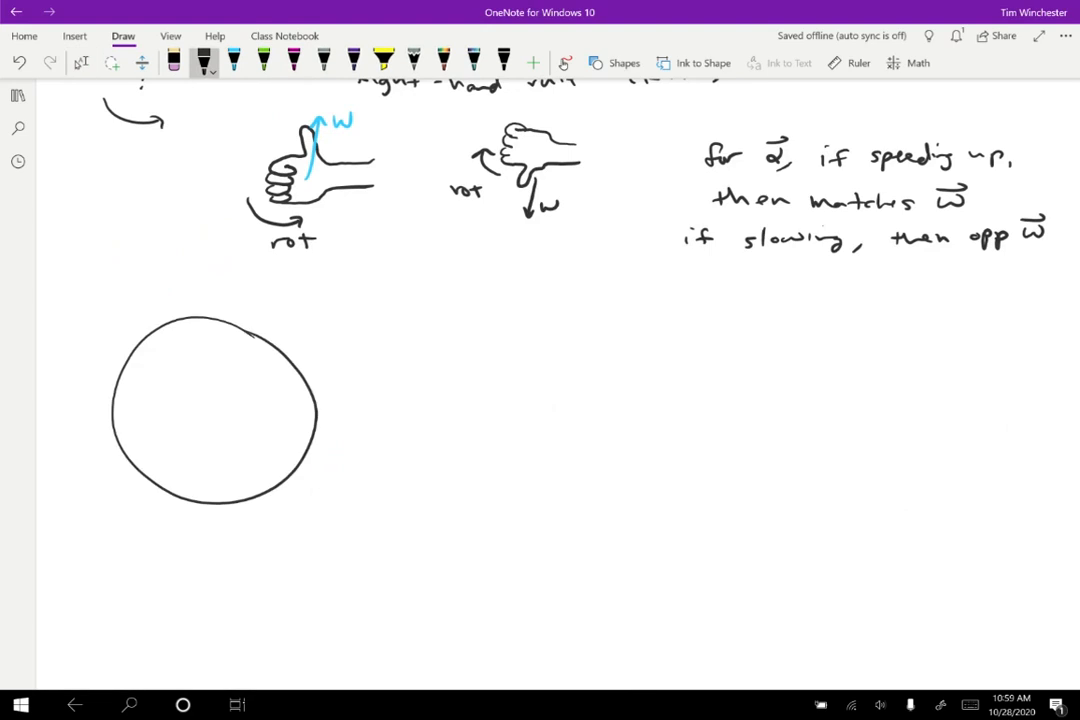
- Mark the wheel centre with a 'slowing' arrow and write 'ω out of screen' with a dot symbol
{"action": "left_click_drag", "start_coordinate": [280, 510], "coordinate": [336, 450]}
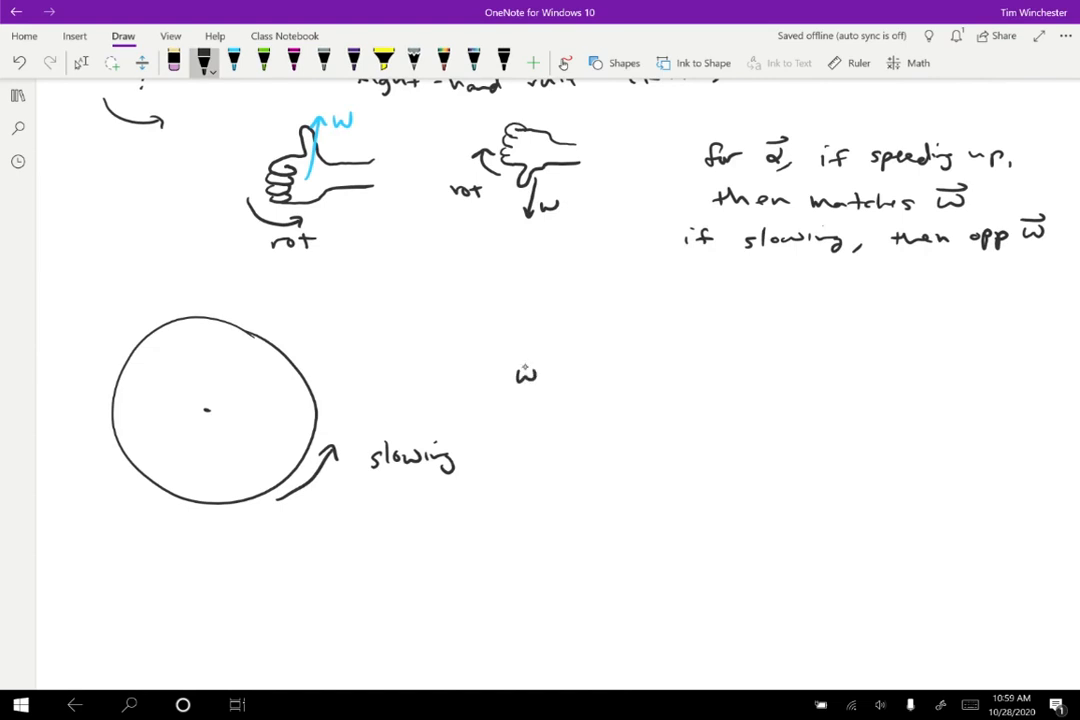
{"action": "left_click_drag", "start_coordinate": [564, 372], "coordinate": [664, 376]}
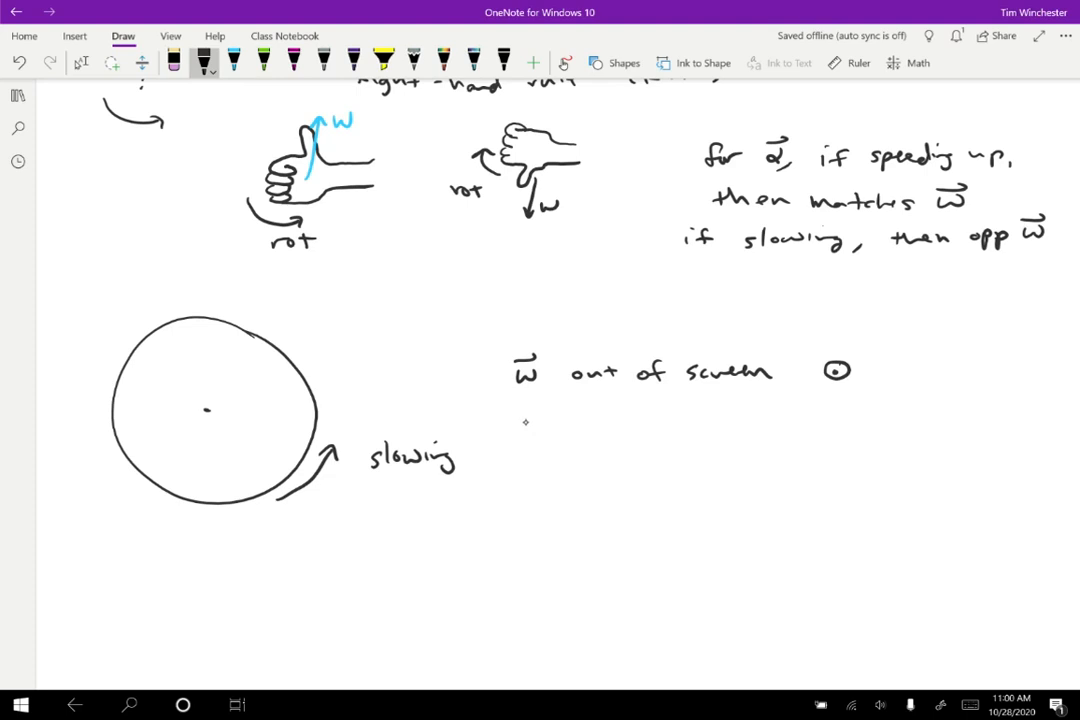
- Write 'α into the screen' and draw a crossed circle ⊗ beside it
{"action": "left_click_drag", "start_coordinate": [516, 418], "coordinate": [596, 418]}
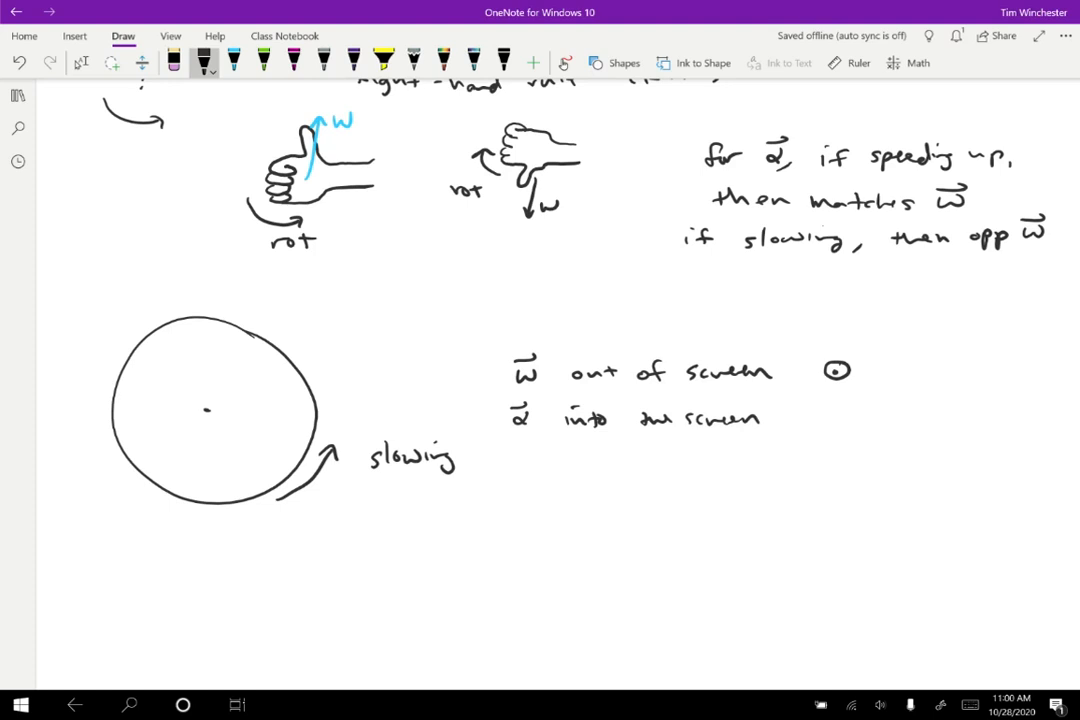
{"action": "left_click_drag", "start_coordinate": [820, 418], "coordinate": [842, 418]}
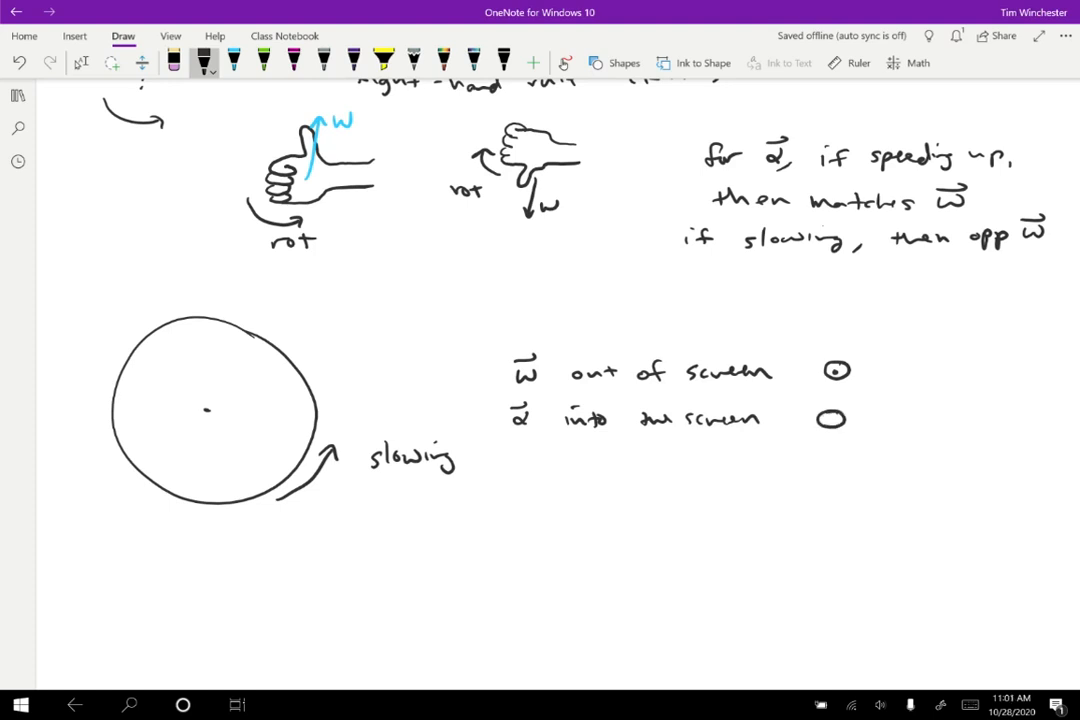
{"action": "left_click_drag", "start_coordinate": [822, 412], "coordinate": [840, 428]}
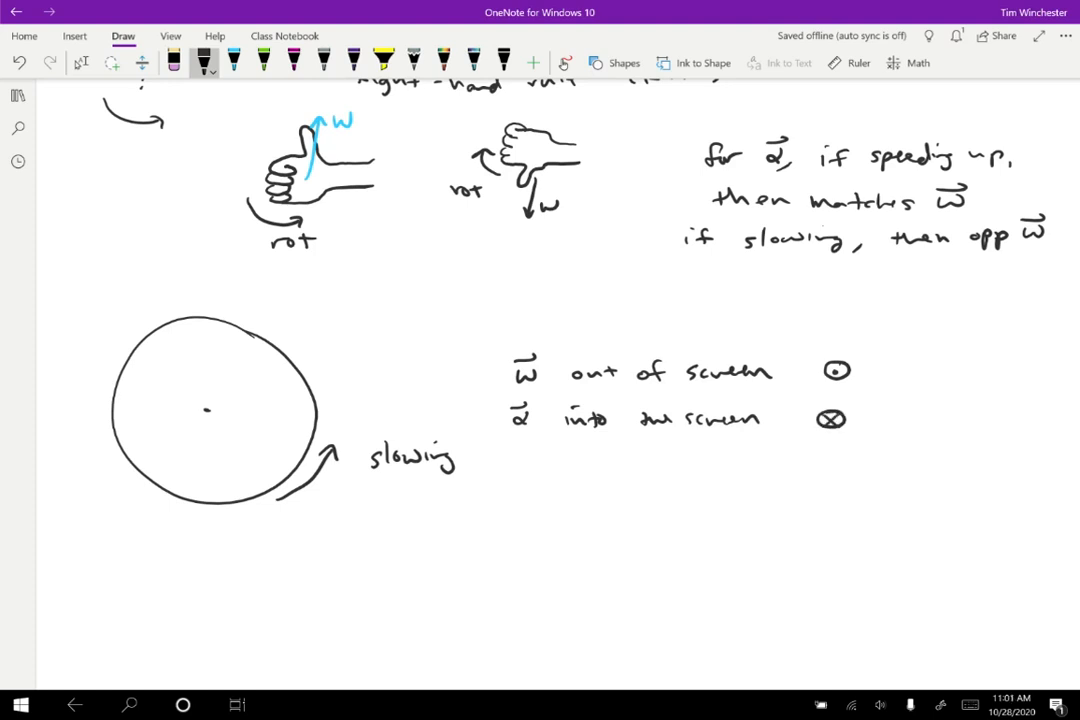